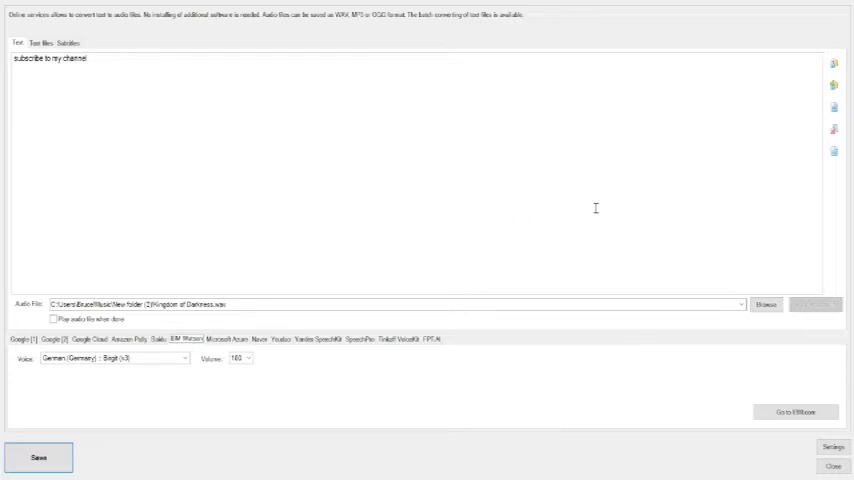
{"action": "mouse_move", "coordinate": [338, 103]}
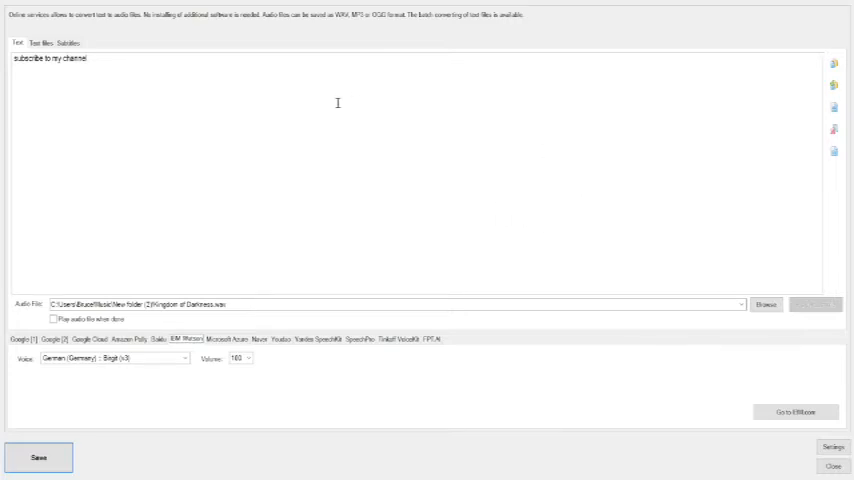
{"action": "mouse_move", "coordinate": [272, 171]}
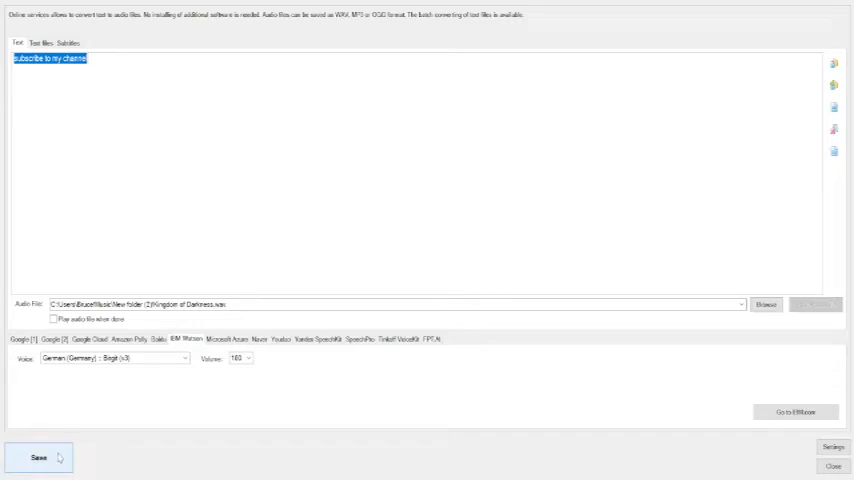
Record the phrase with IBM Watson and dismiss the 'Failed to record' error.
{"action": "left_click", "coordinate": [38, 457]}
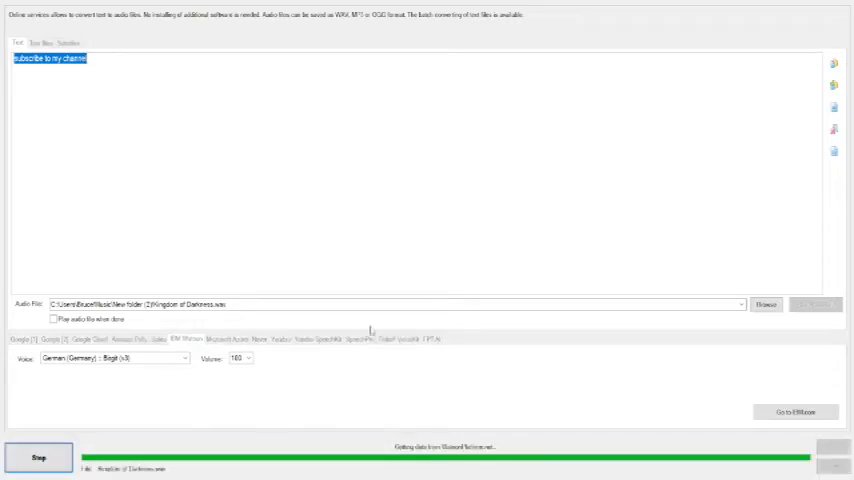
{"action": "mouse_move", "coordinate": [415, 354]}
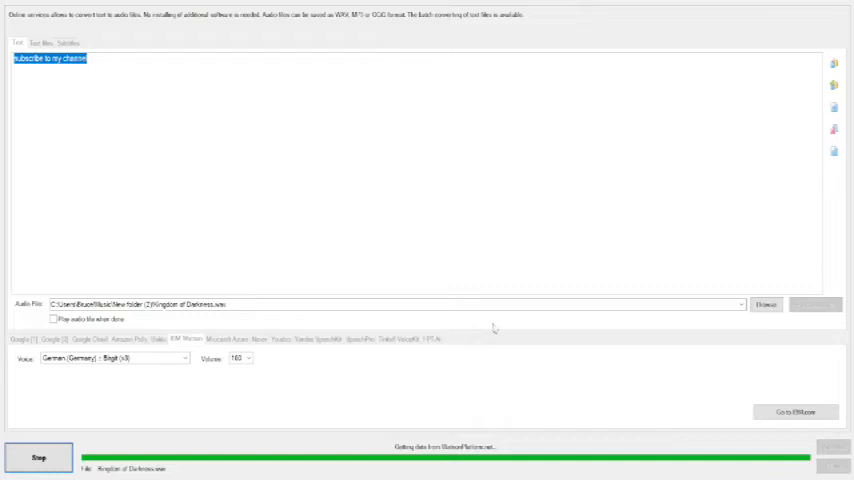
{"action": "mouse_move", "coordinate": [702, 380]}
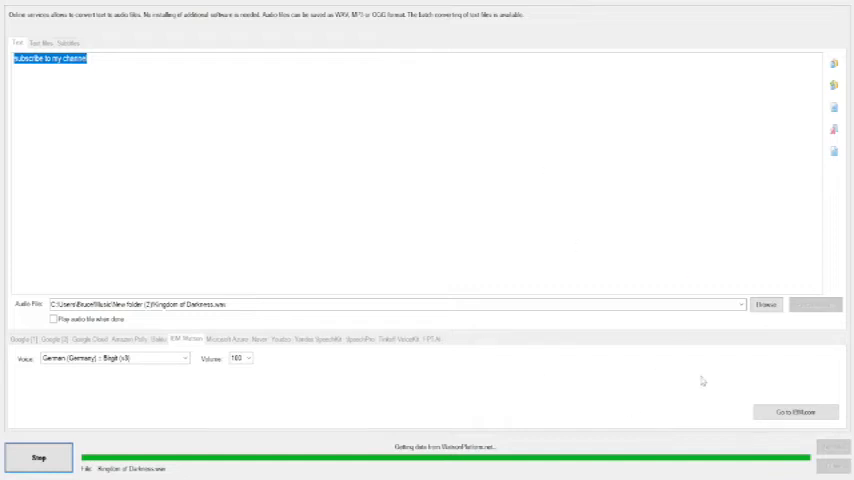
{"action": "mouse_move", "coordinate": [555, 383]}
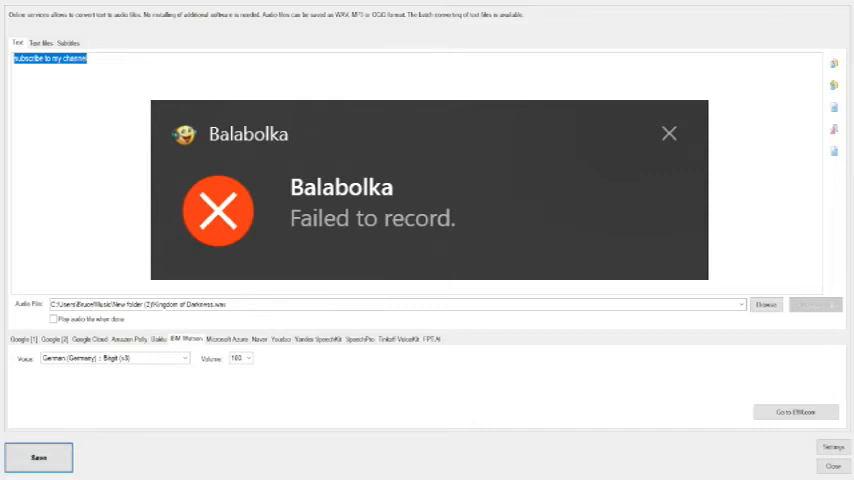
{"action": "left_click", "coordinate": [668, 133]}
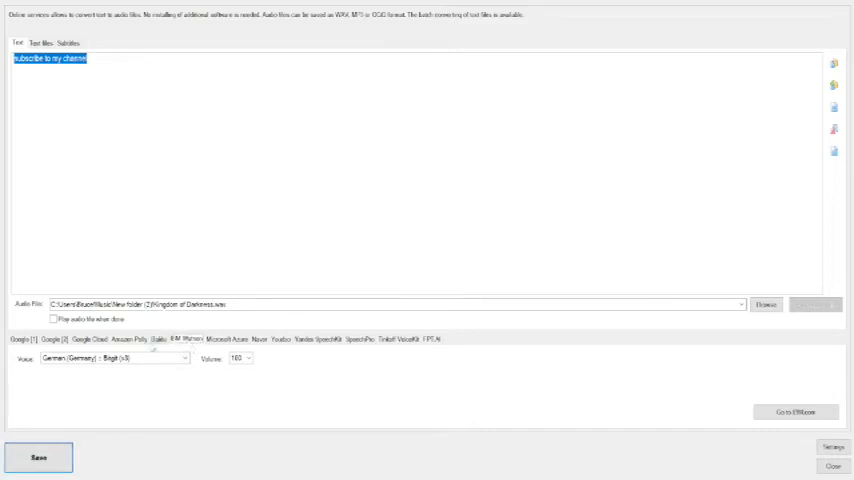
Switch to the Google [1] engine with Greek (Greece) as the language.
{"action": "left_click", "coordinate": [16, 339]}
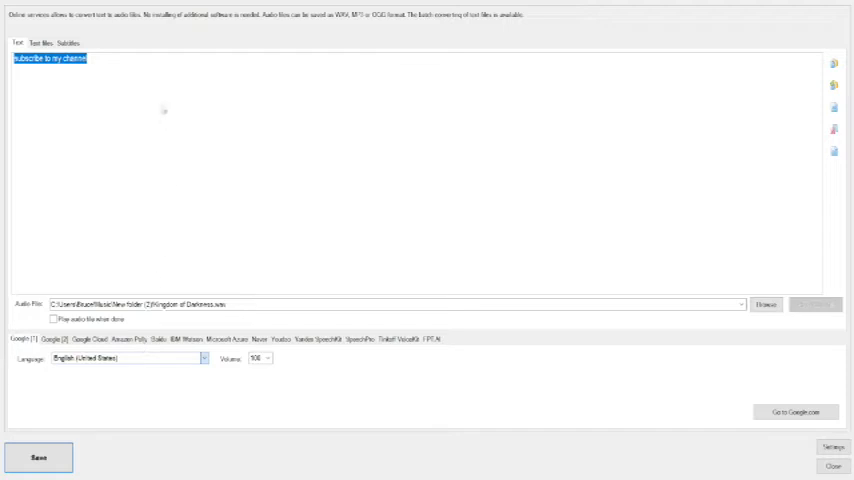
{"action": "mouse_move", "coordinate": [123, 178]}
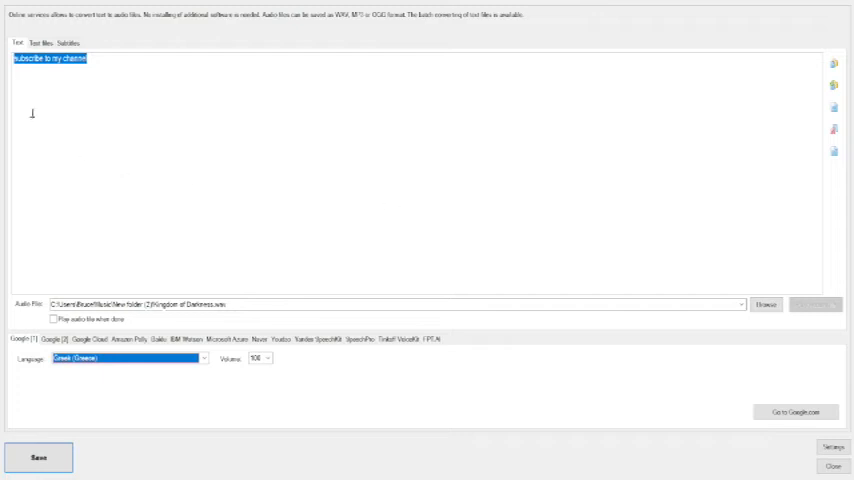
{"action": "left_click", "coordinate": [38, 457]}
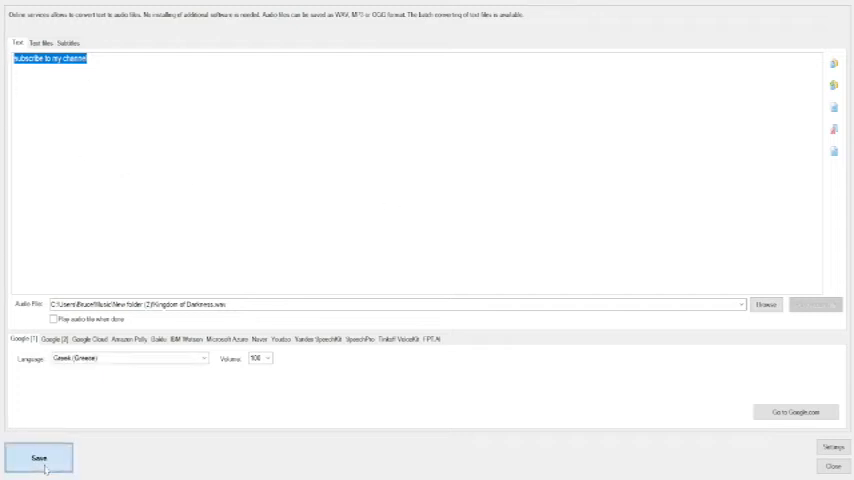
Save 'subscribe to my channel' as audio with the Google Greek (Greece) voice.
{"action": "left_click", "coordinate": [38, 457]}
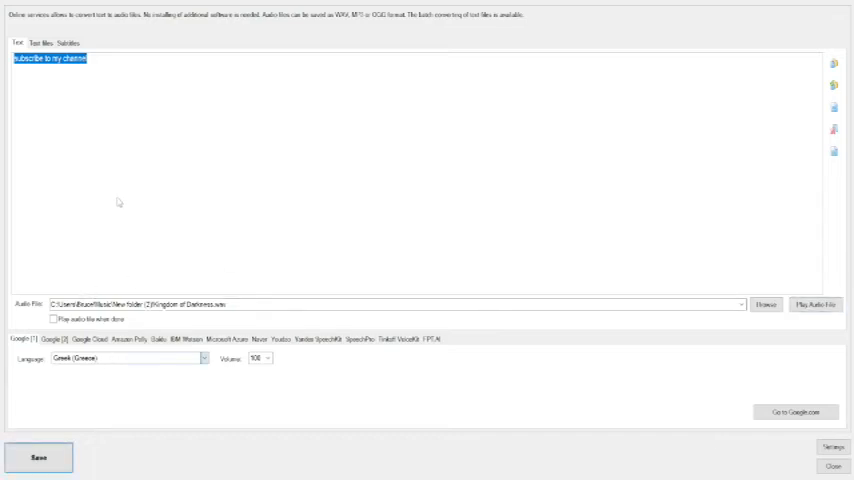
Change the Google voice language to Arabic (Saudi Arabia).
{"action": "left_click", "coordinate": [128, 358]}
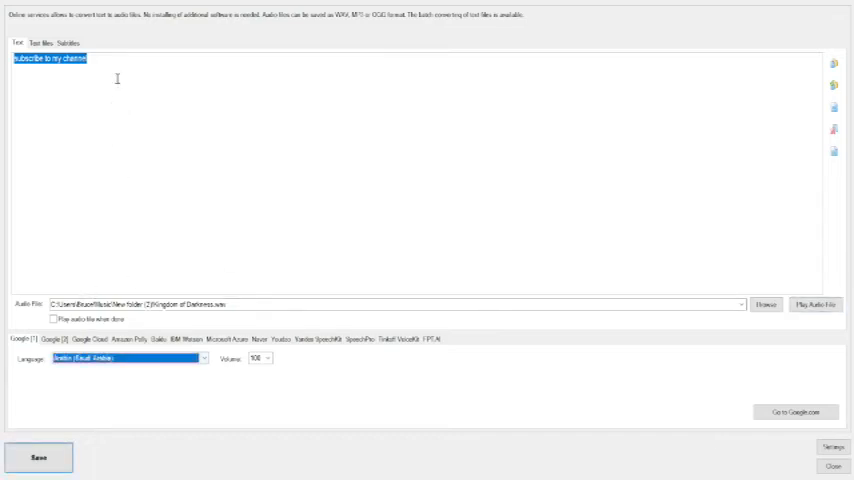
{"action": "left_click", "coordinate": [38, 457]}
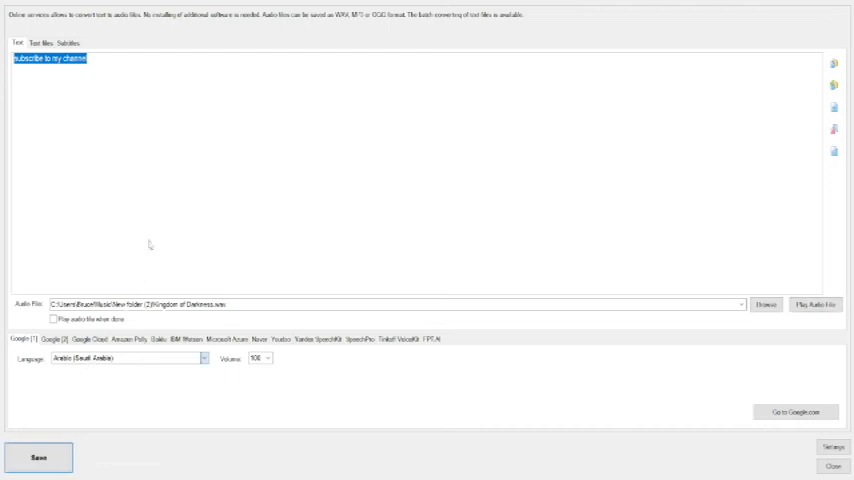
{"action": "mouse_move", "coordinate": [110, 139]}
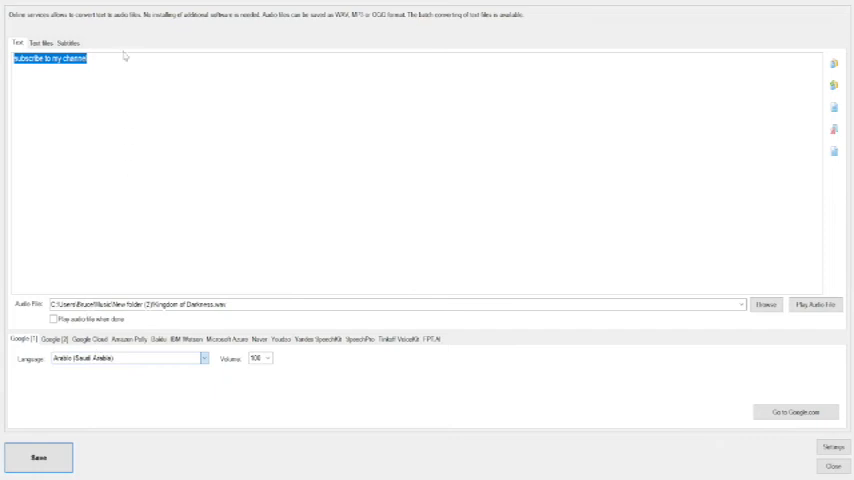
{"action": "mouse_move", "coordinate": [92, 340]}
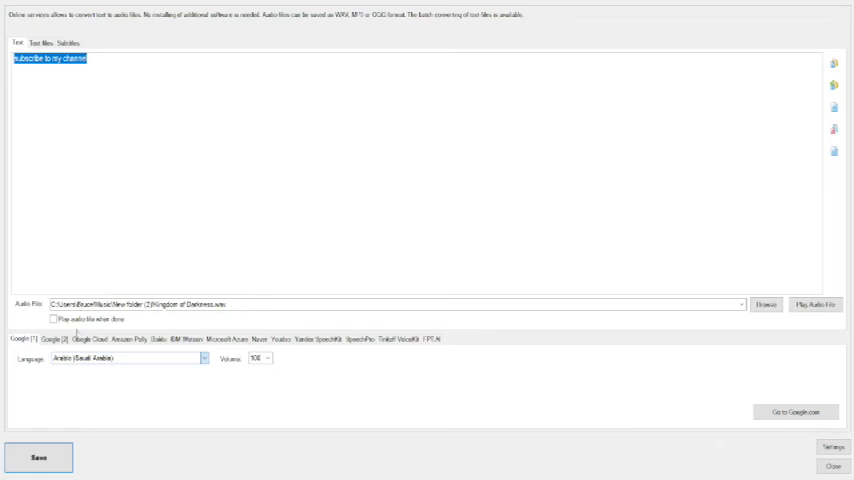
Return to the IBM Watson engine with its German (Germany) Birgit voice.
{"action": "left_click", "coordinate": [185, 339]}
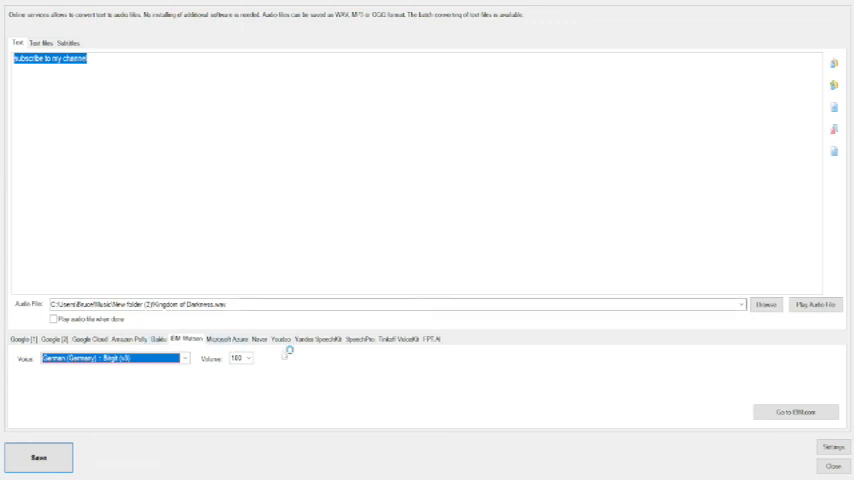
{"action": "mouse_move", "coordinate": [333, 238]}
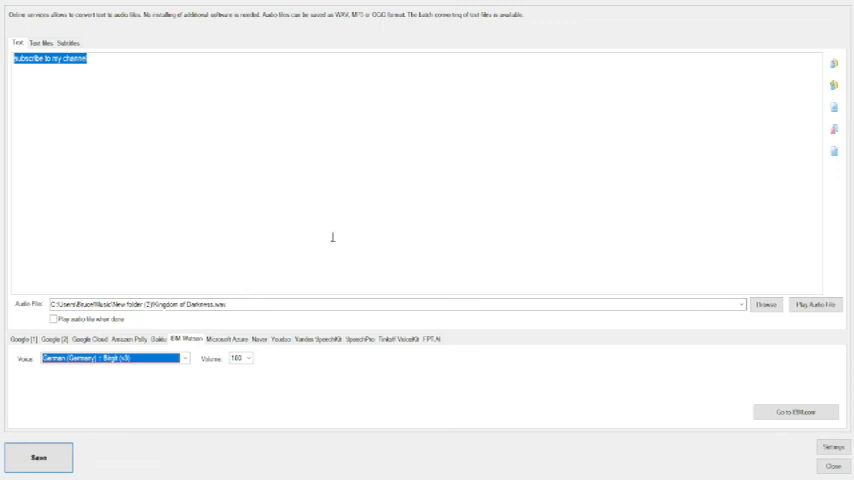